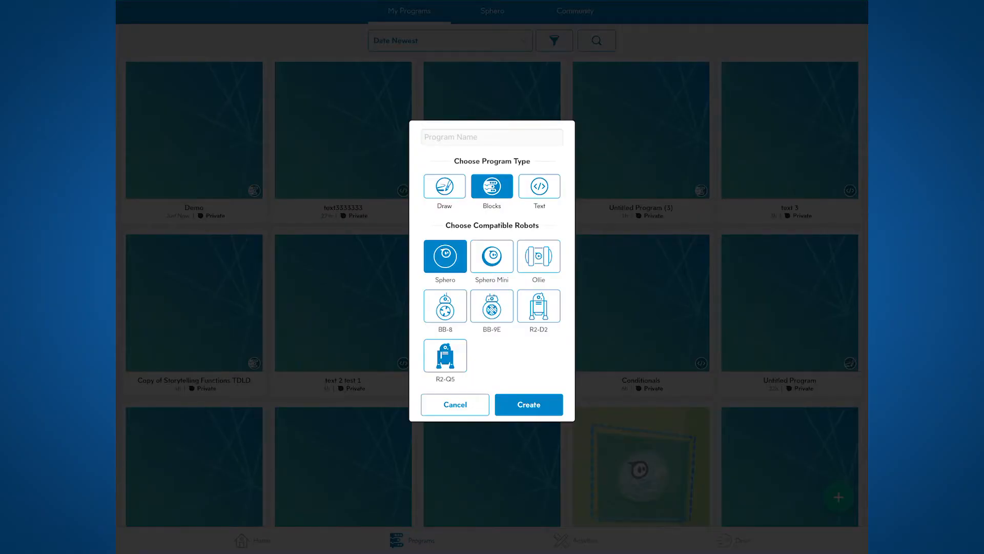
# Name the new program DEMO and create it as a Sphero blocks program.
pyautogui.write('DEMO')
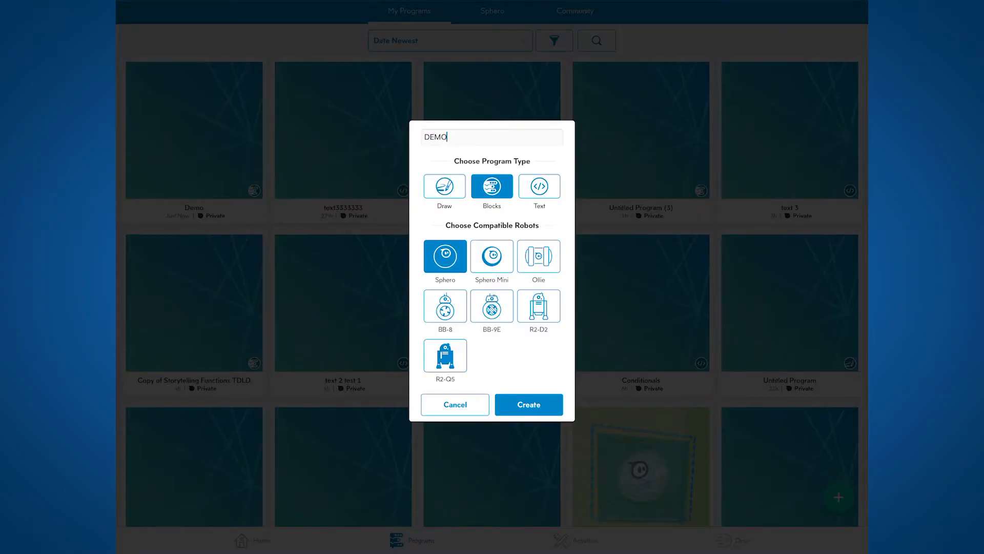
pyautogui.click(529, 404)
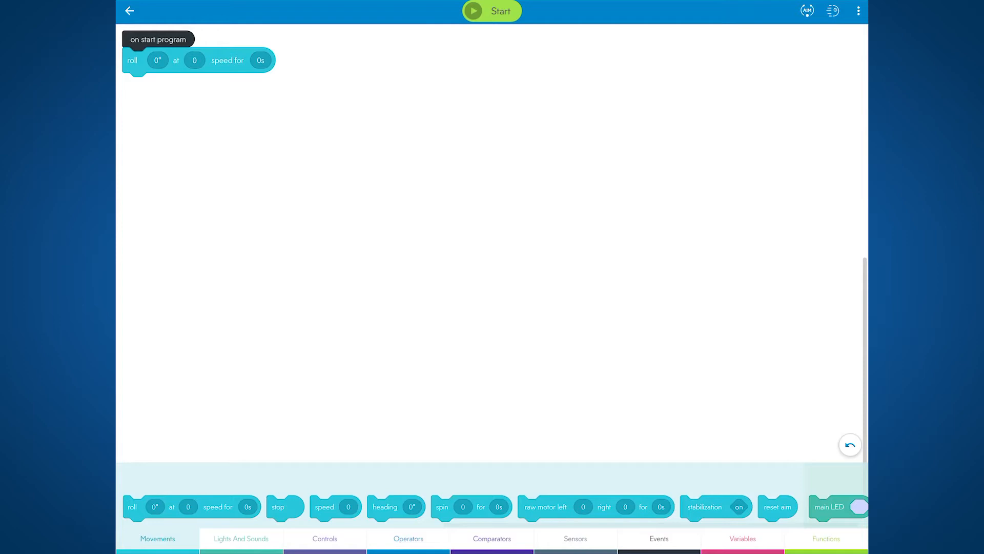
# Wrap the roll in a loop repeating 4 times and start a heading + operator expression.
pyautogui.click(325, 538)
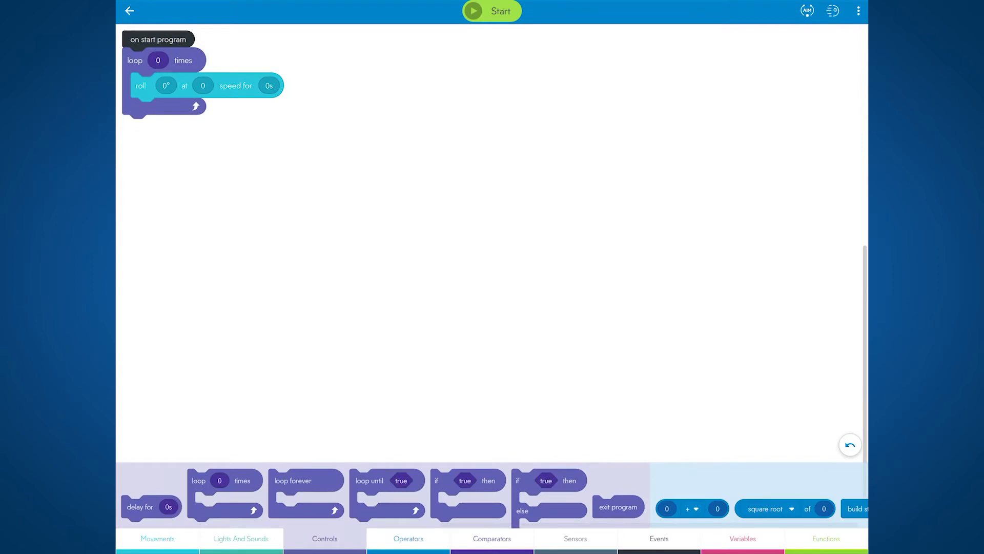
pyautogui.click(158, 61)
pyautogui.write('4')
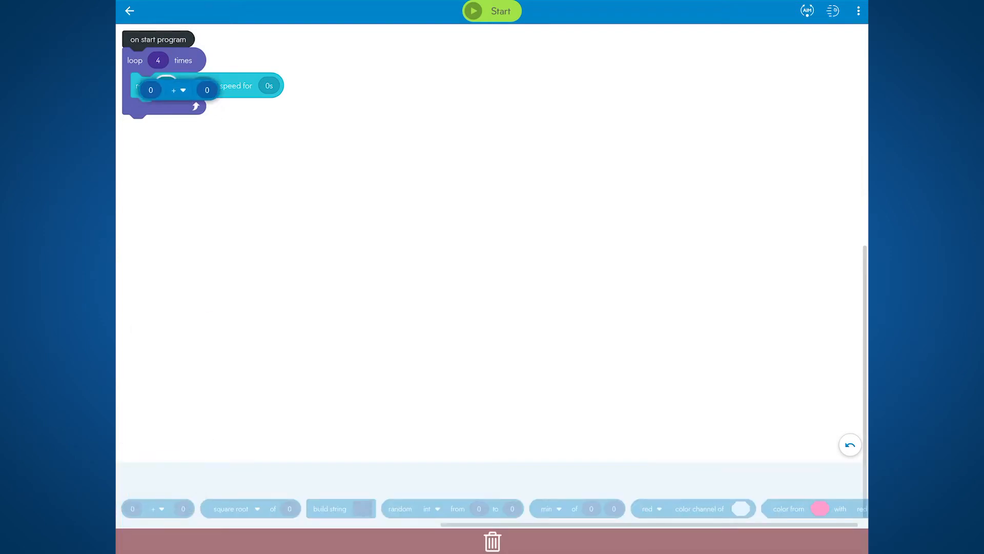
pyautogui.click(182, 90)
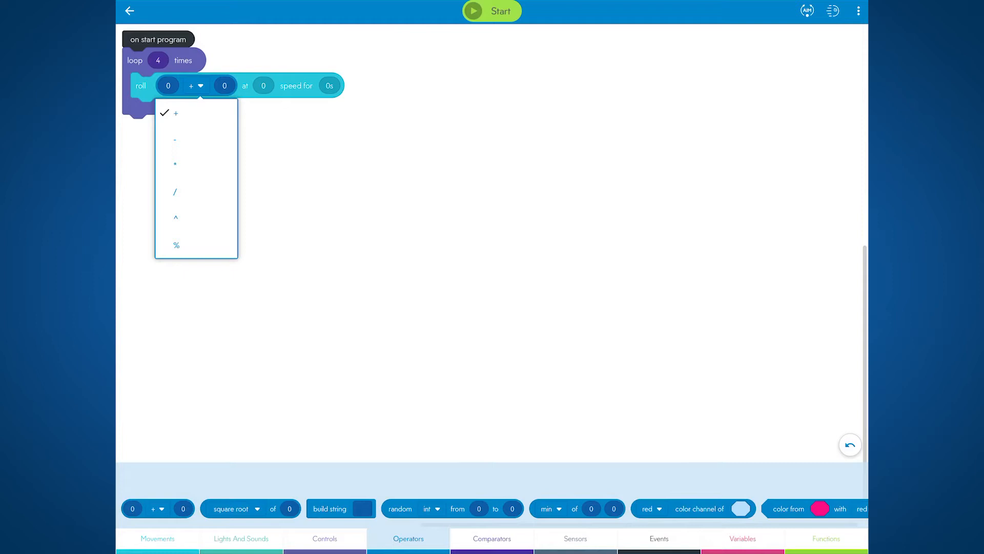
pyautogui.click(574, 538)
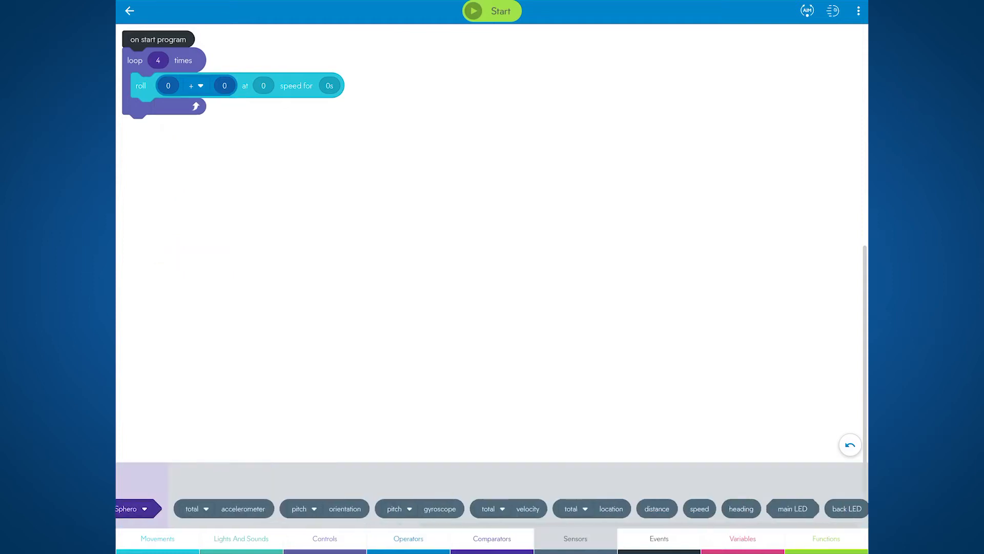
pyautogui.hscroll(-3)
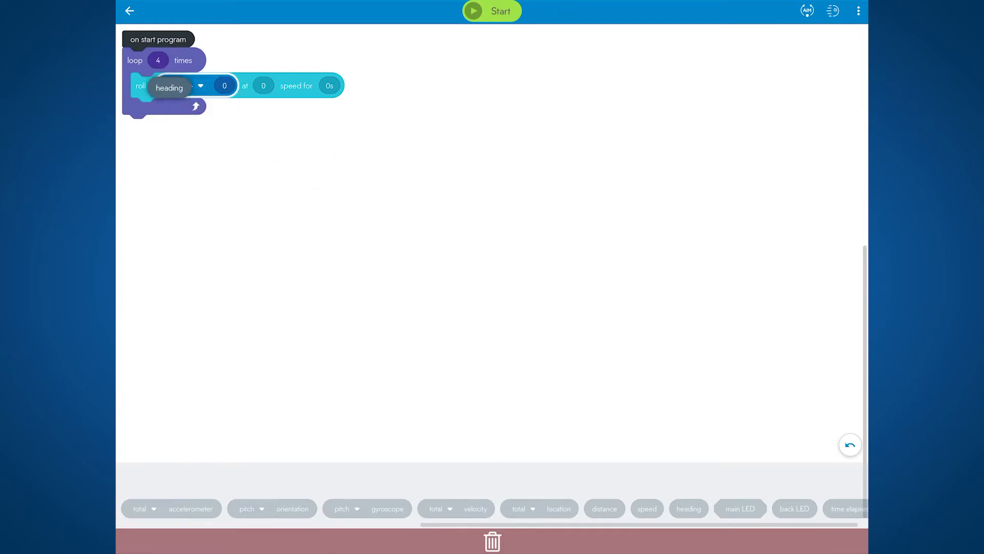
# Roll at heading + 90 with speed 111 for 1 second.
pyautogui.click(247, 88)
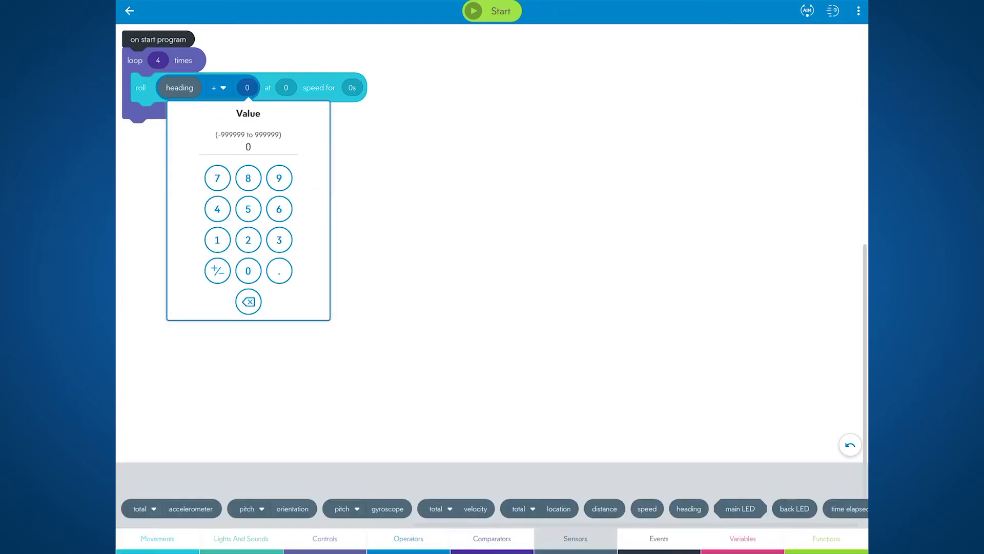
pyautogui.click(287, 87)
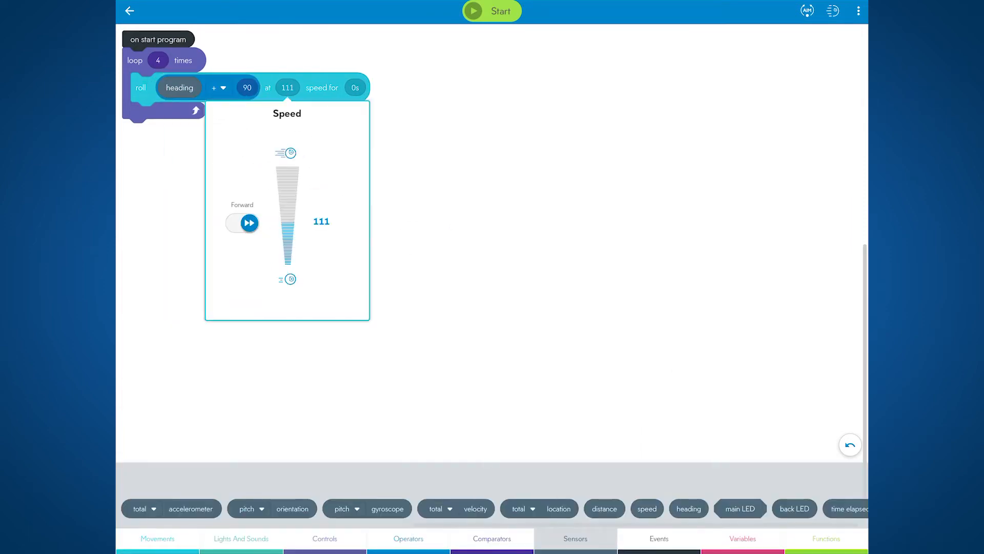
pyautogui.click(354, 87)
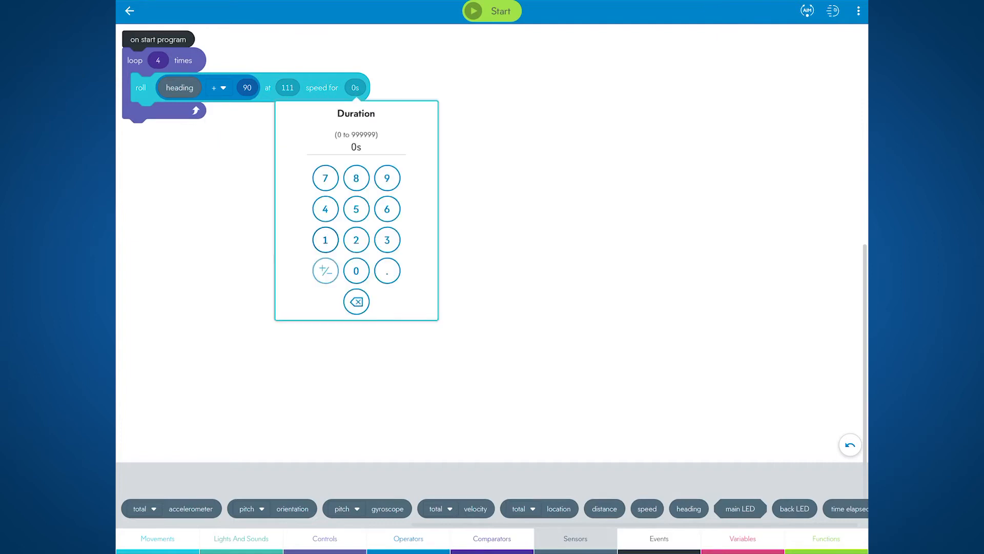
pyautogui.click(325, 240)
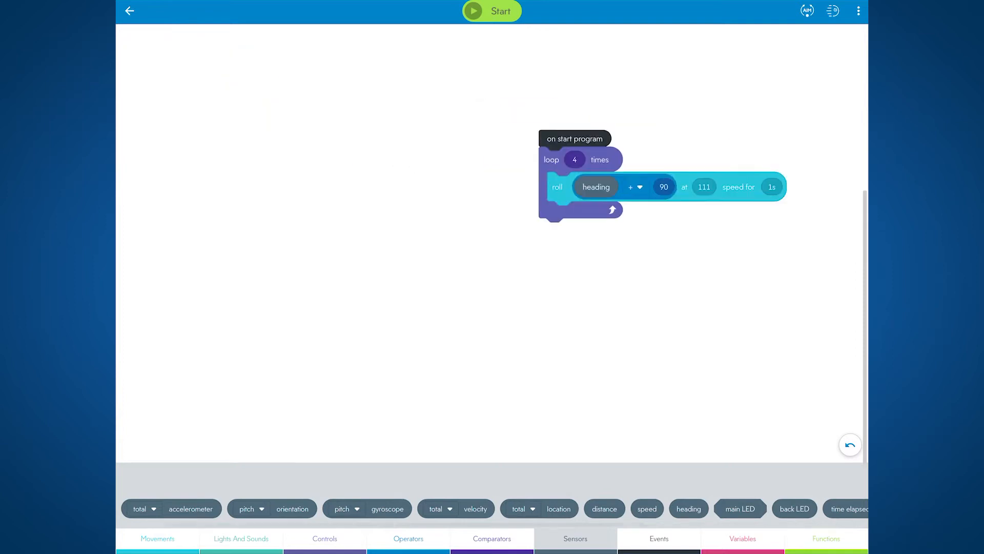
pyautogui.click(408, 538)
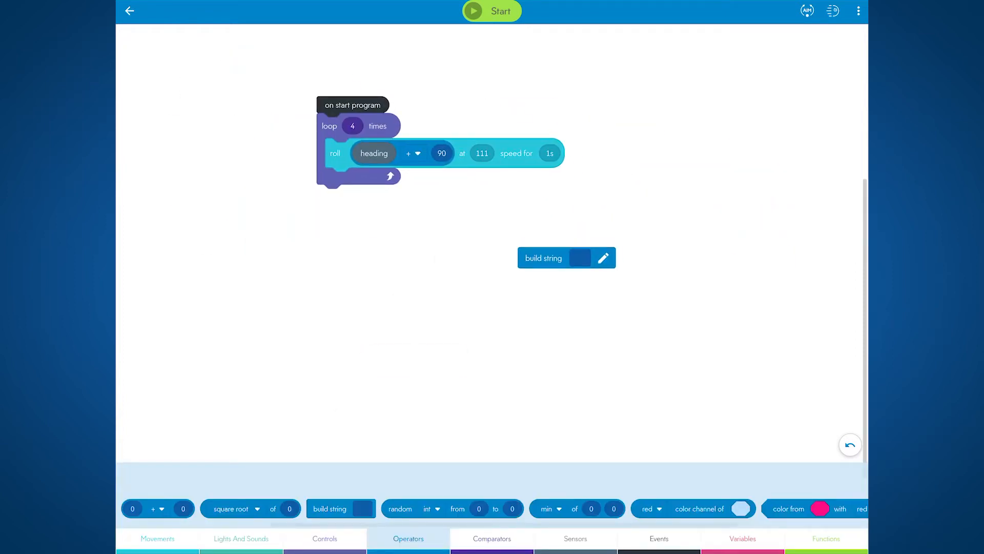
pyautogui.click(325, 538)
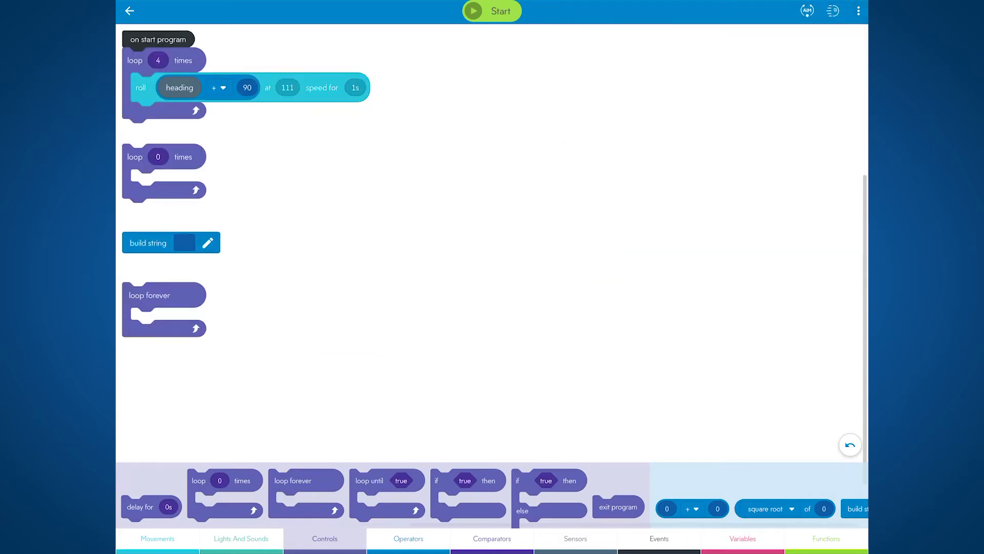
pyautogui.moveTo(135, 156); pyautogui.dragTo(262, 209)
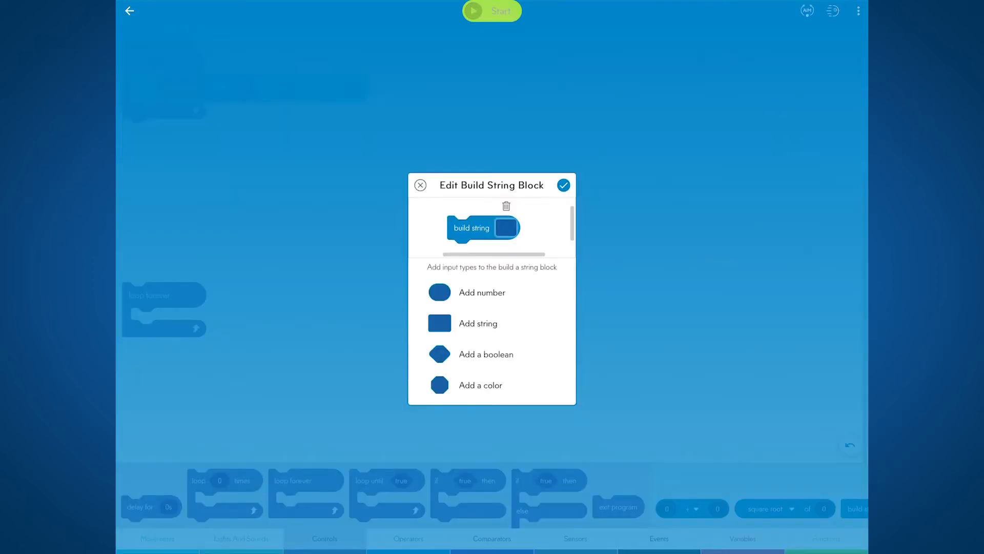
pyautogui.click(421, 186)
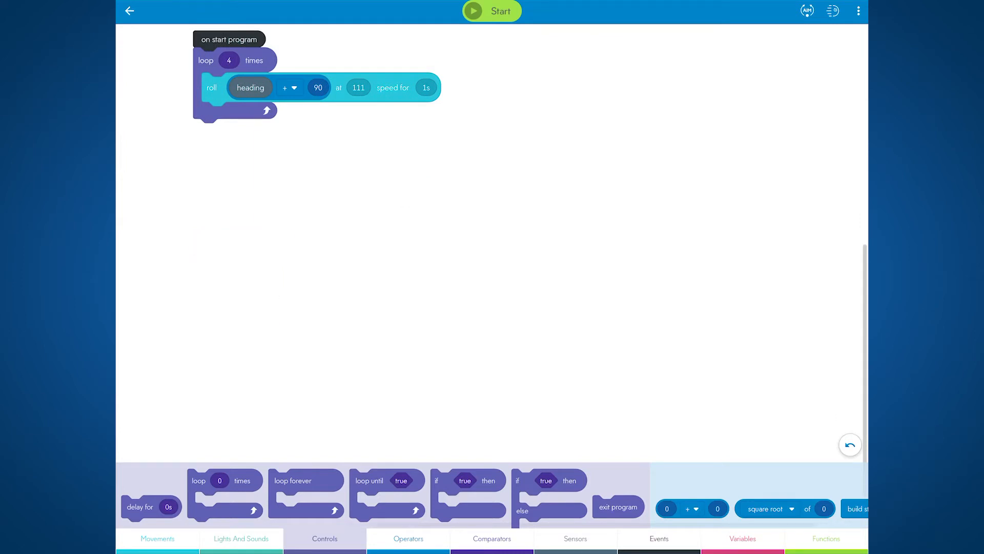
# Add a play Random Animal sound and wait block above the roll in the loop.
pyautogui.click(240, 538)
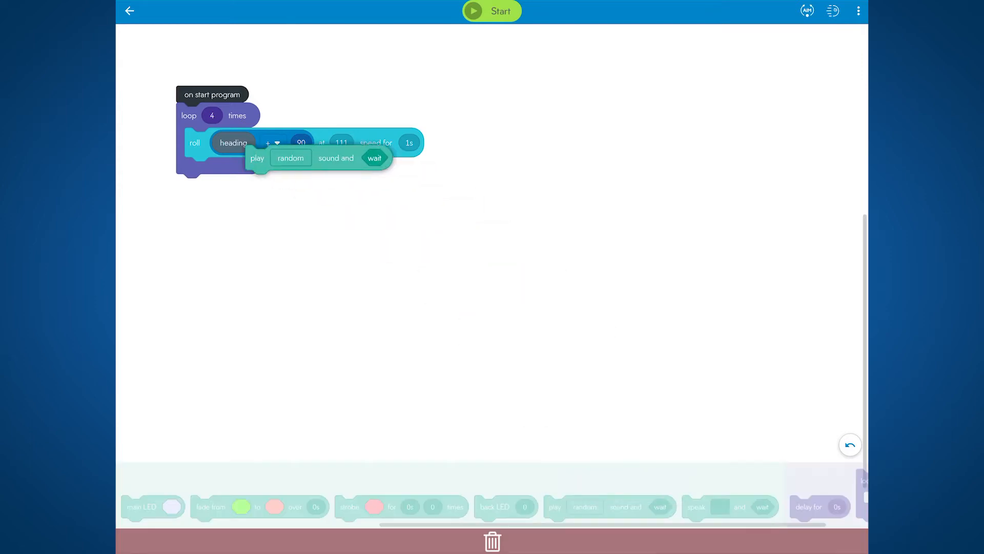
pyautogui.click(290, 158)
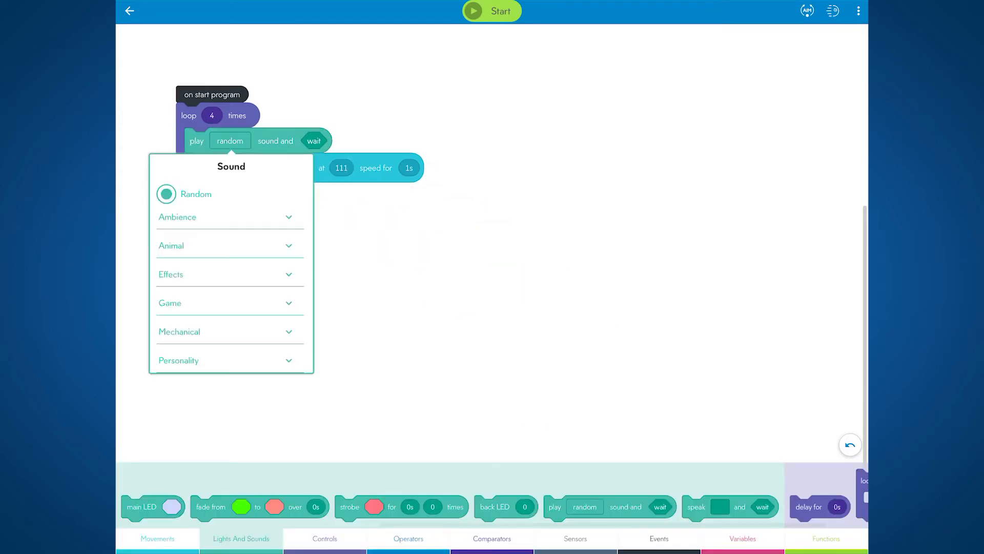
pyautogui.scroll(-3)
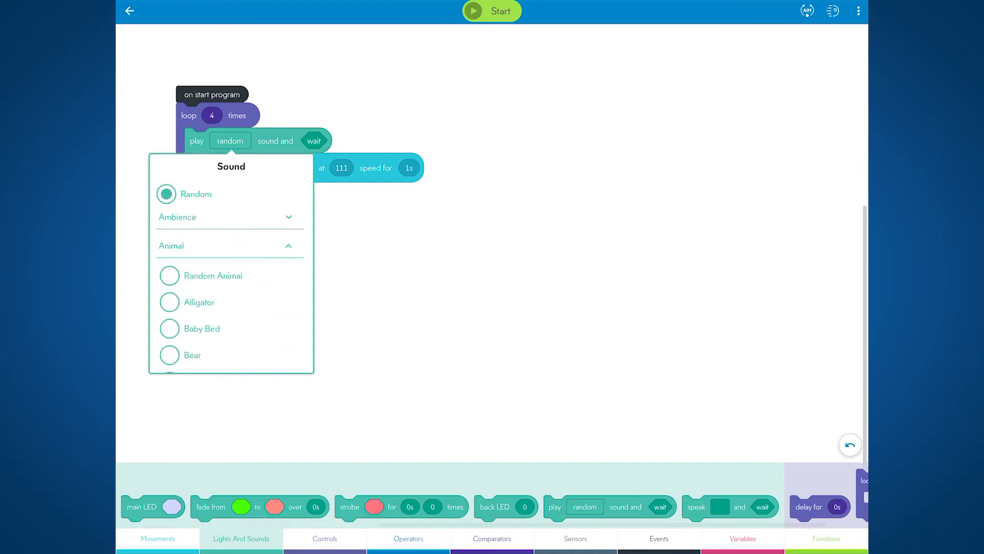
pyautogui.scroll(-3)
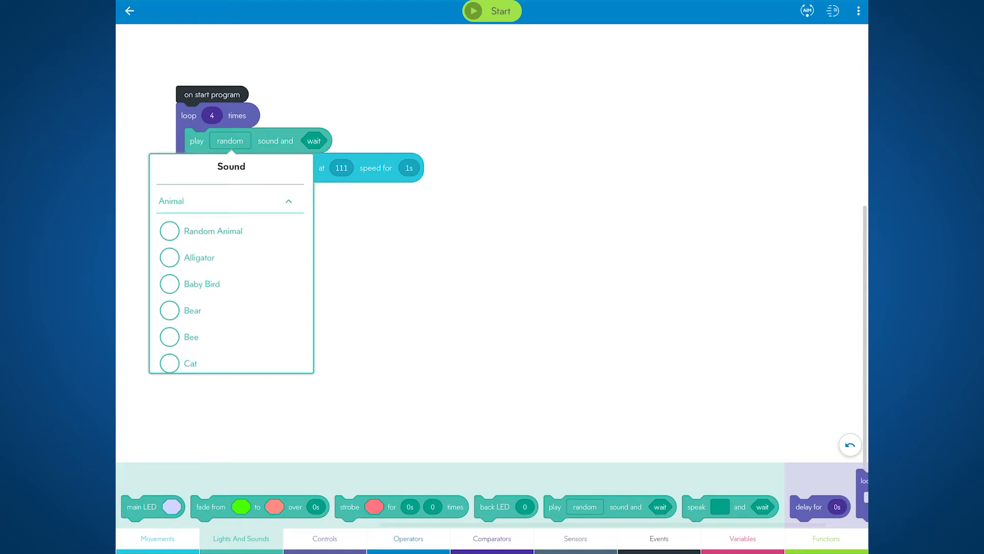
pyautogui.click(169, 231)
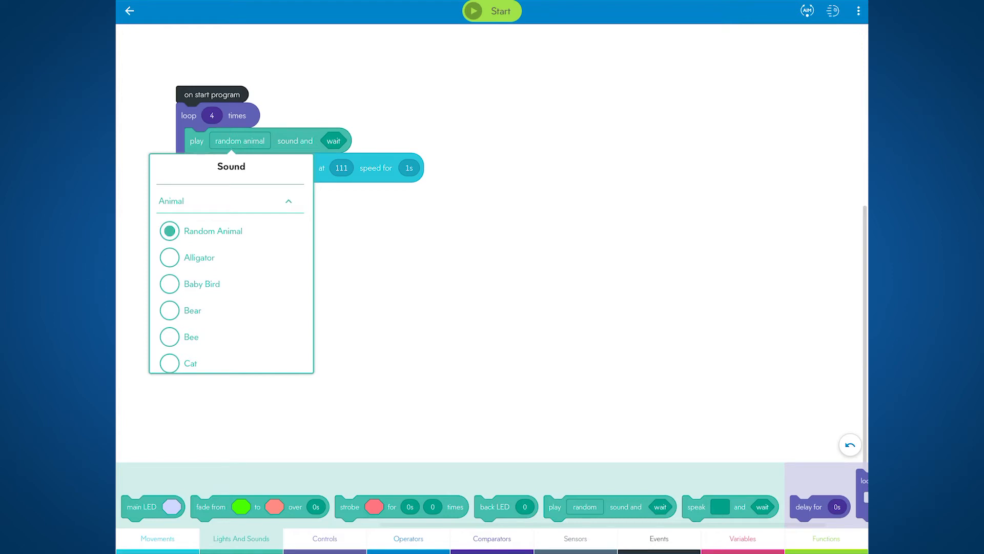
pyautogui.click(213, 231)
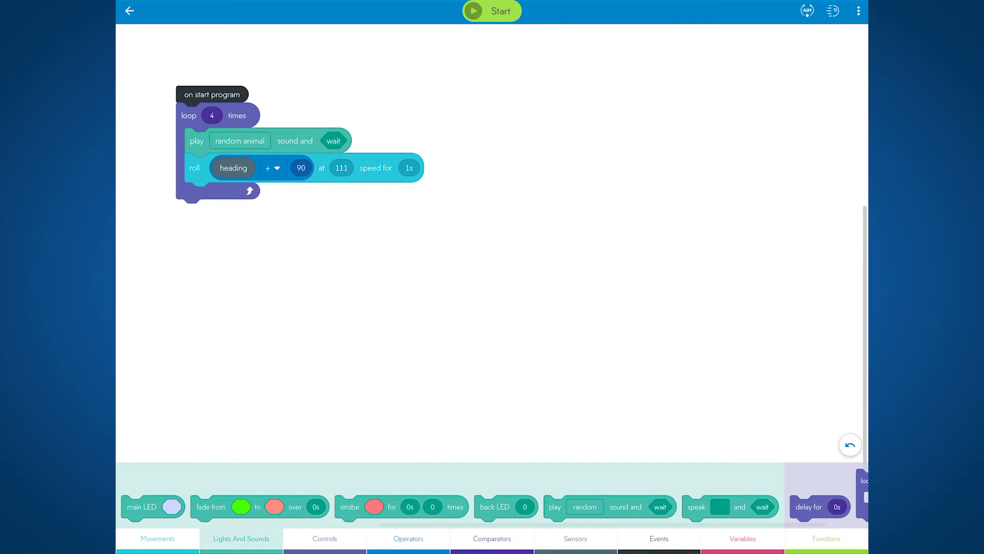
# Attach a comment reading COMMENT to the sound block.
pyautogui.rightClick(301, 168)
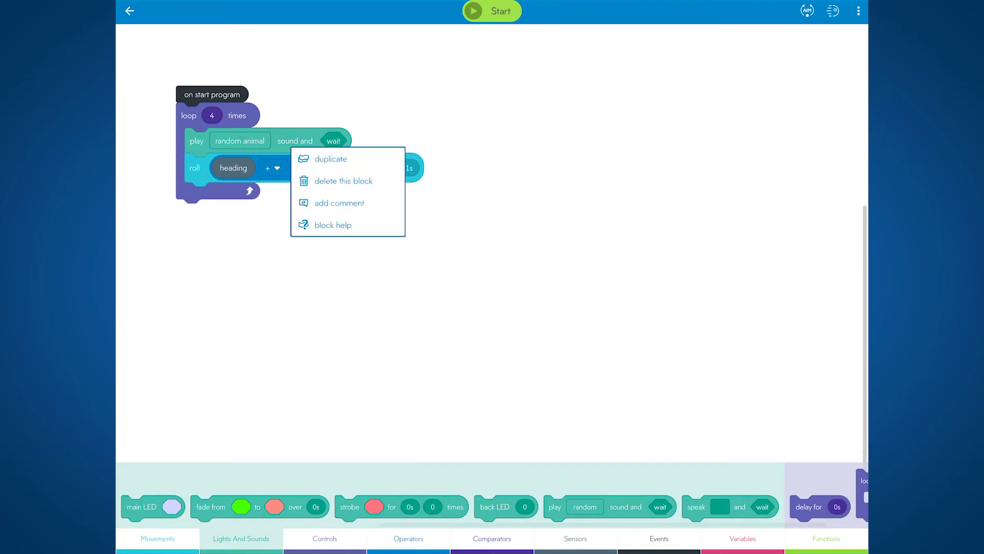
pyautogui.click(330, 158)
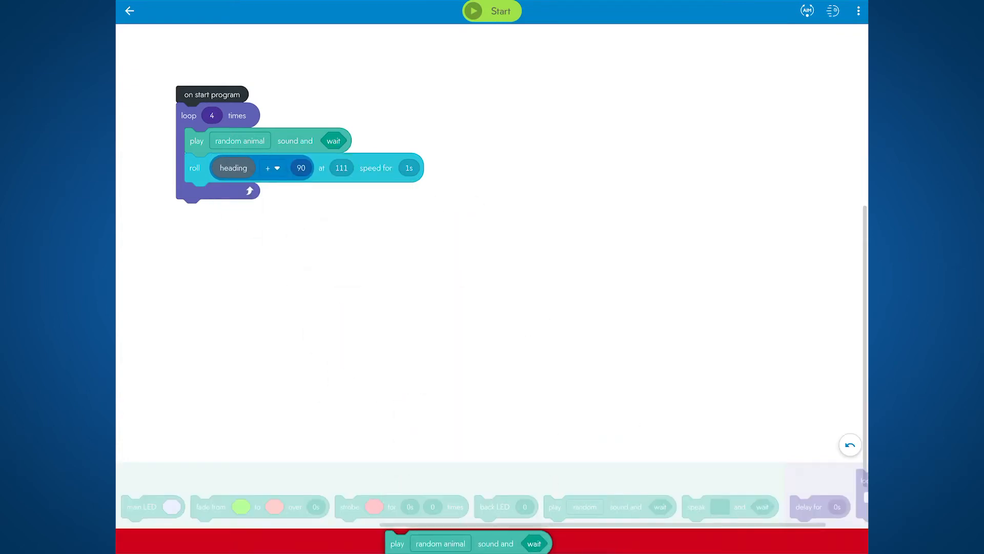
pyautogui.rightClick(295, 141)
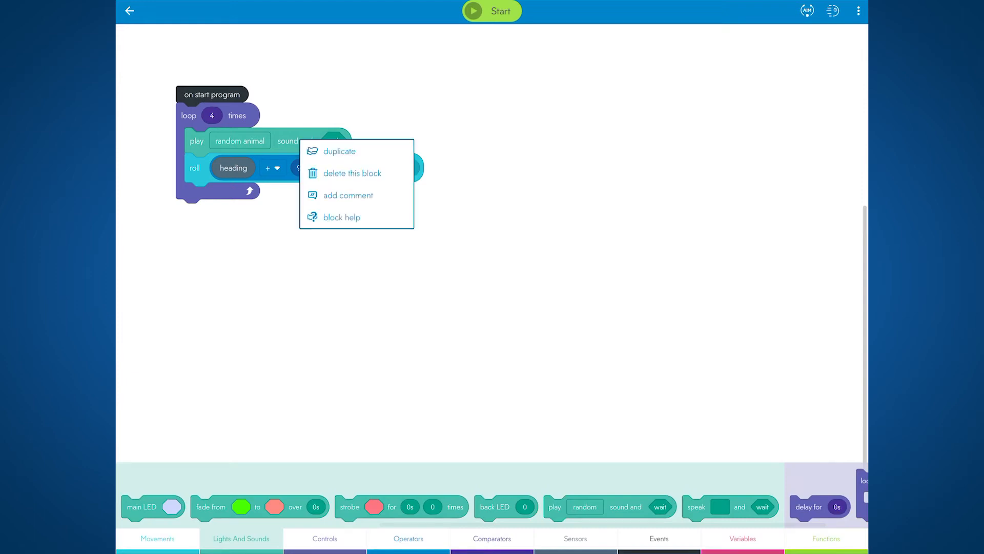
pyautogui.click(348, 195)
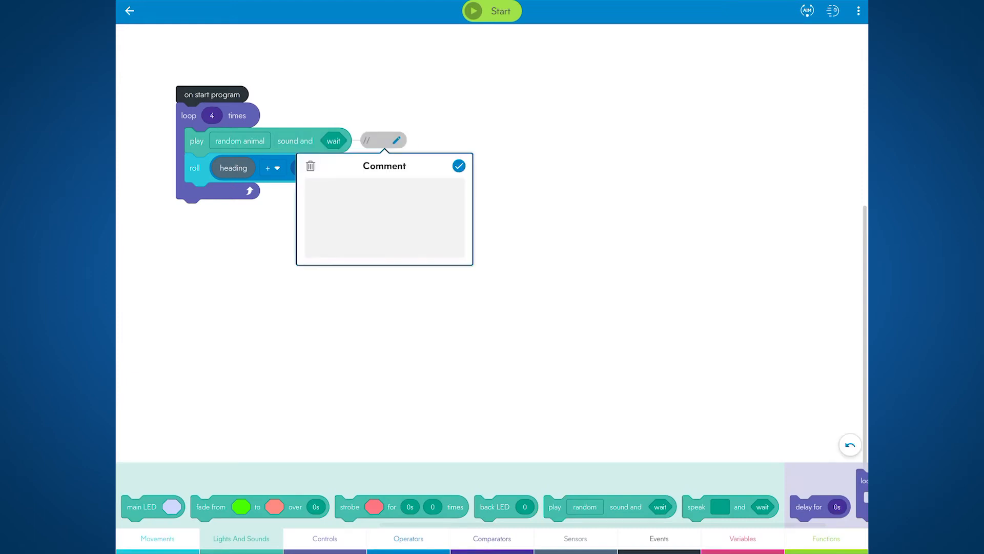
pyautogui.write('COMMENT')
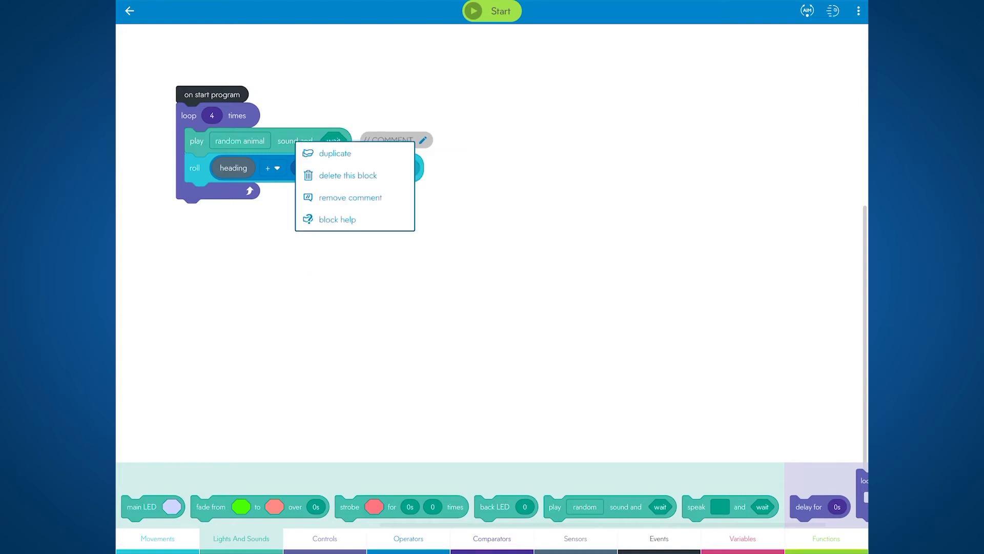
# Review the sound block's help, then add a 1-second delay after the roll.
pyautogui.click(338, 220)
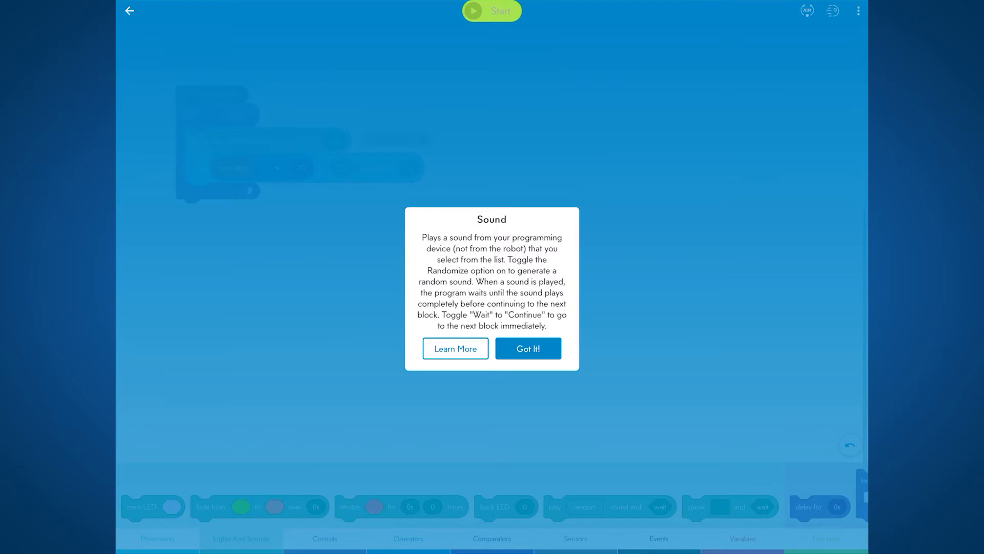
pyautogui.click(528, 348)
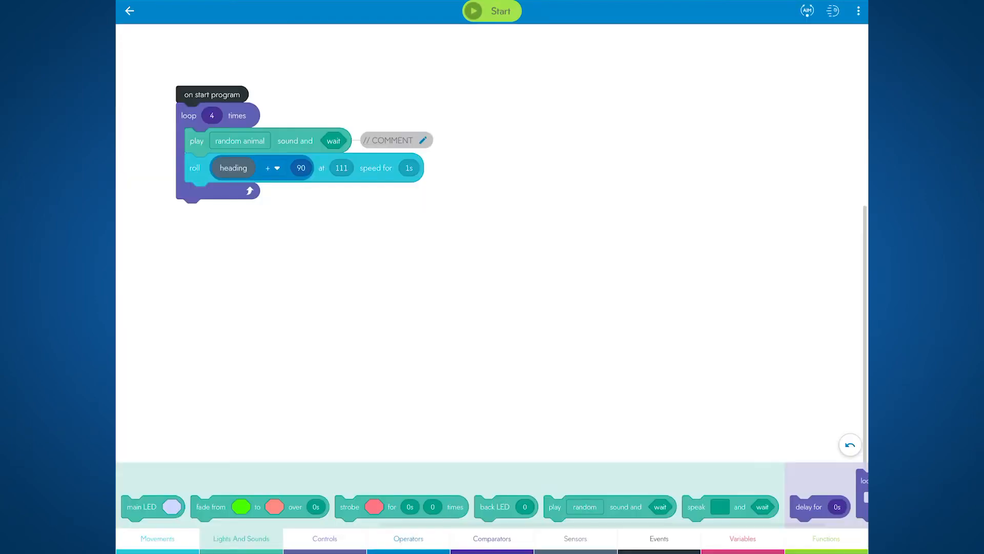
pyautogui.click(157, 538)
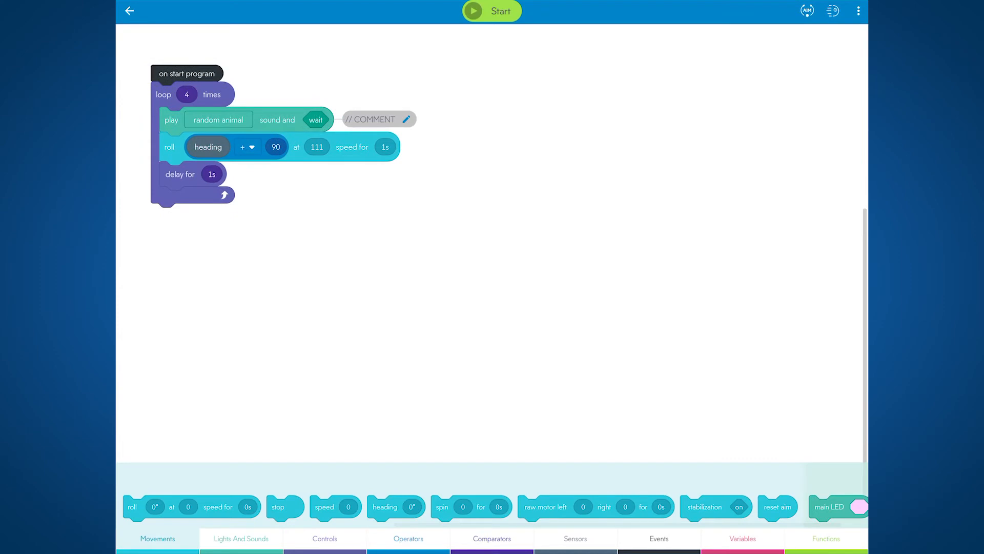
pyautogui.click(742, 538)
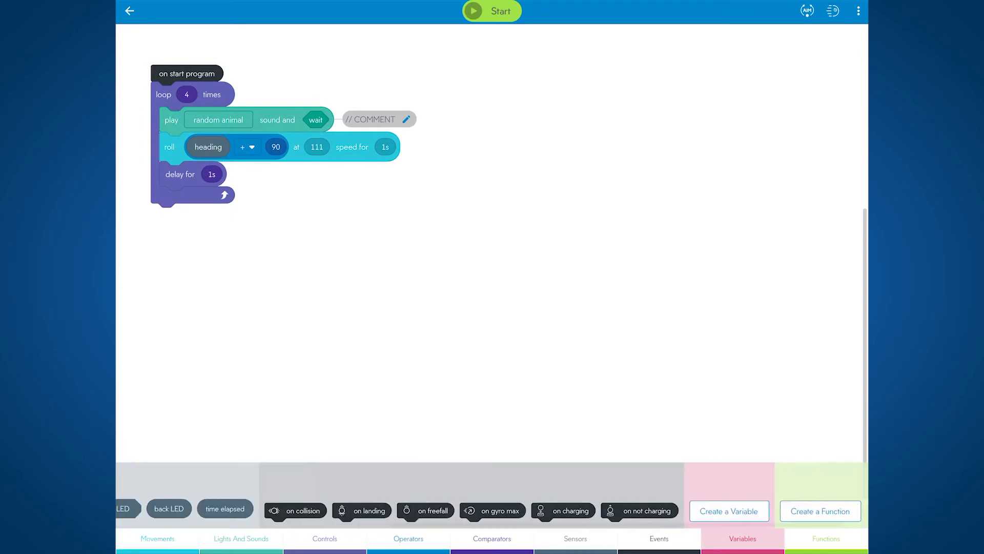
# Create a number variable VAR1 with default value 3.
pyautogui.click(728, 510)
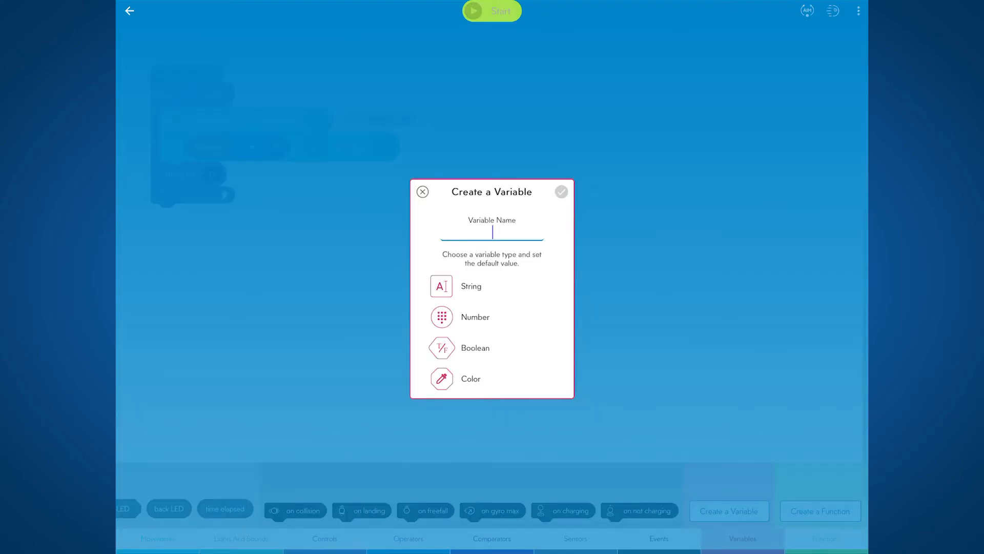
pyautogui.write('VAR')
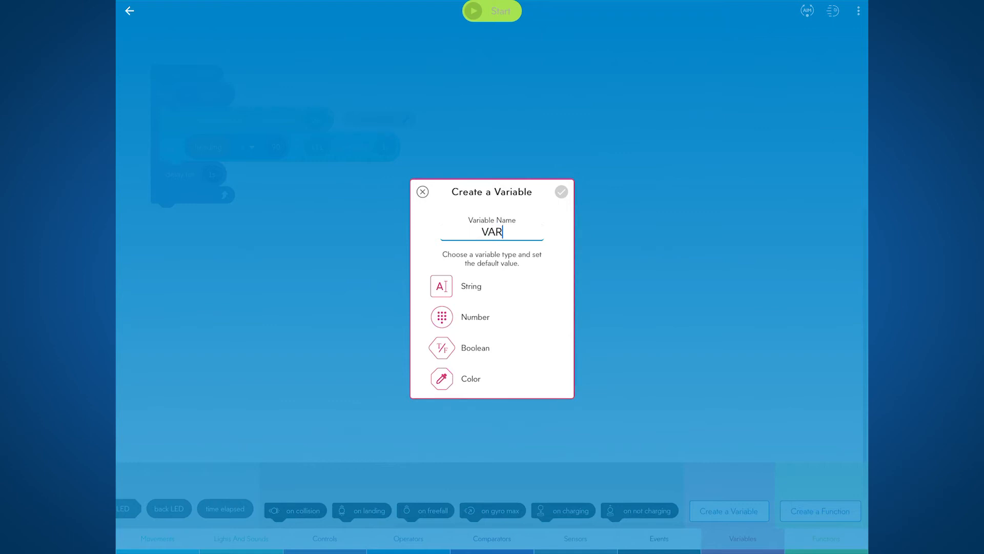
pyautogui.write('1')
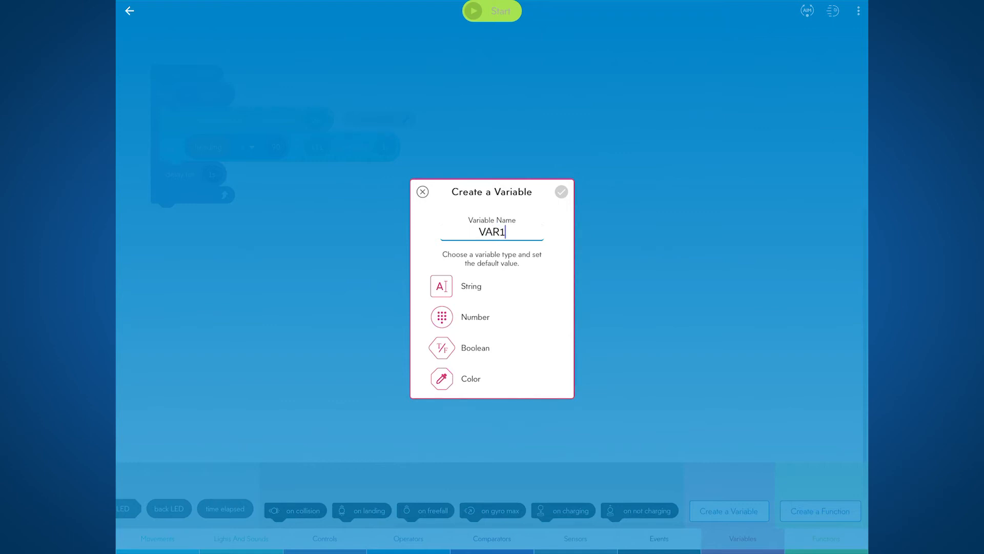
pyautogui.click(475, 317)
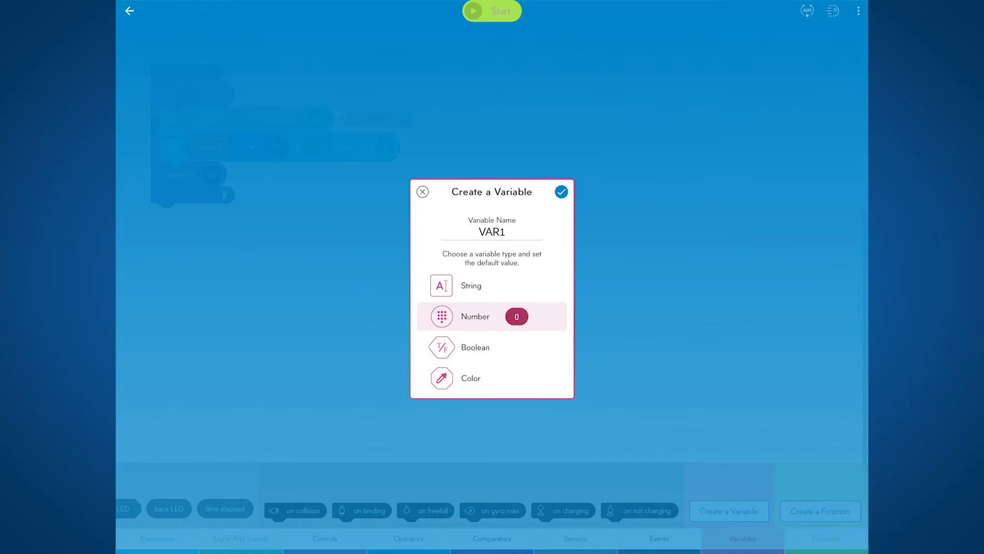
pyautogui.click(516, 317)
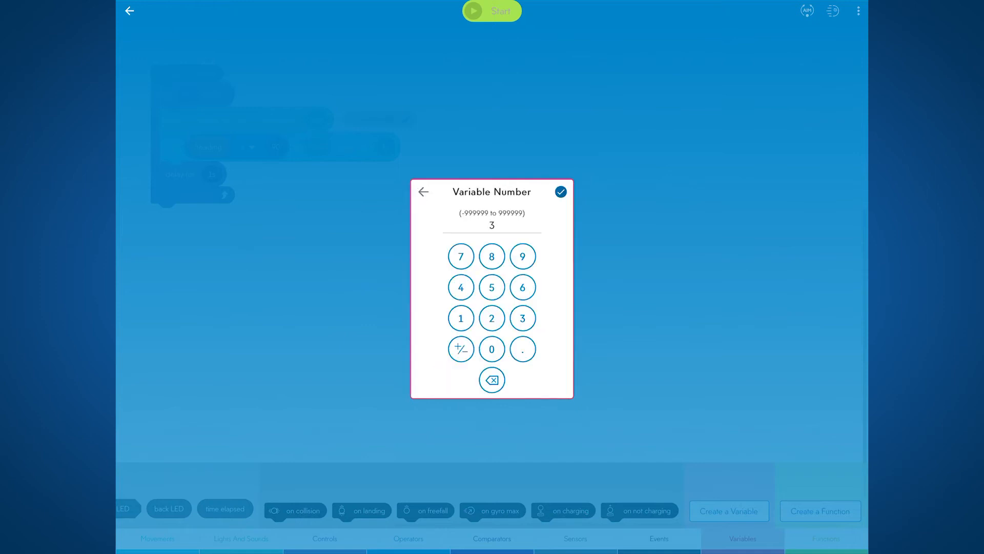
pyautogui.click(560, 191)
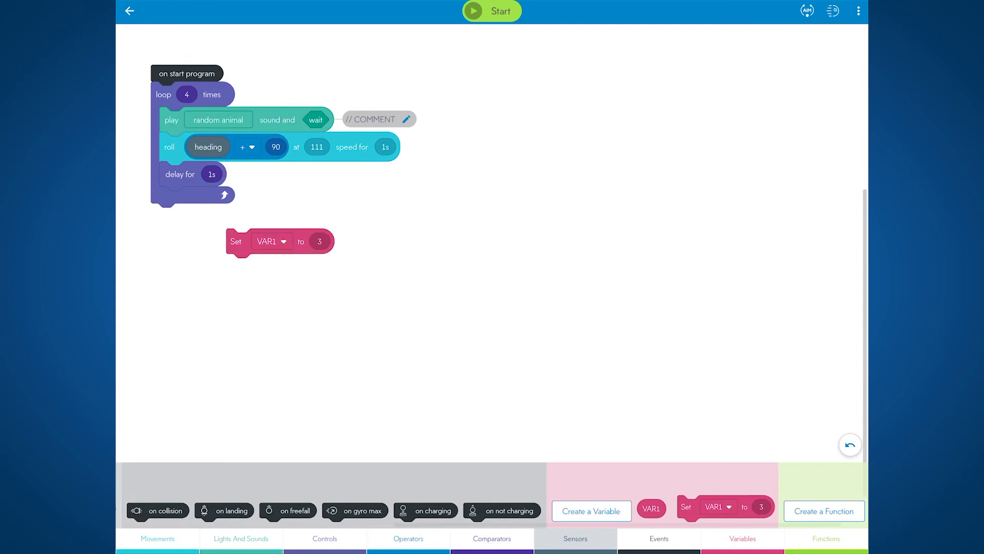
# Create a second variable named VAR2.
pyautogui.click(408, 538)
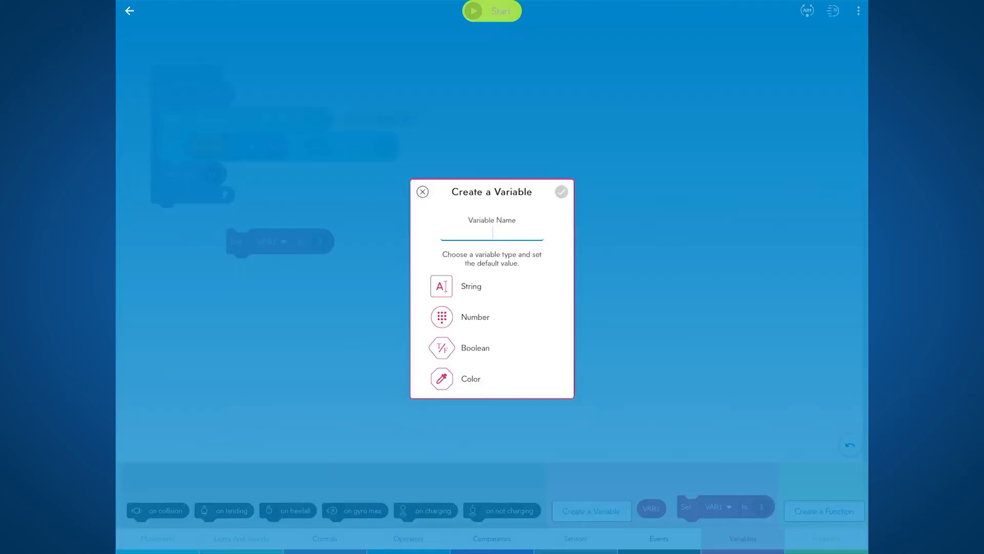
pyautogui.write('VAR2')
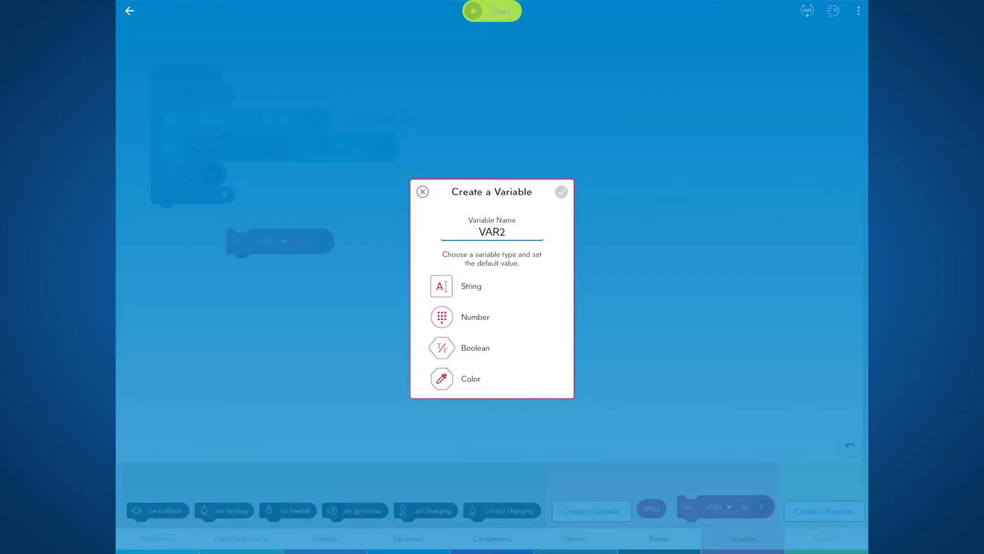
pyautogui.click(561, 192)
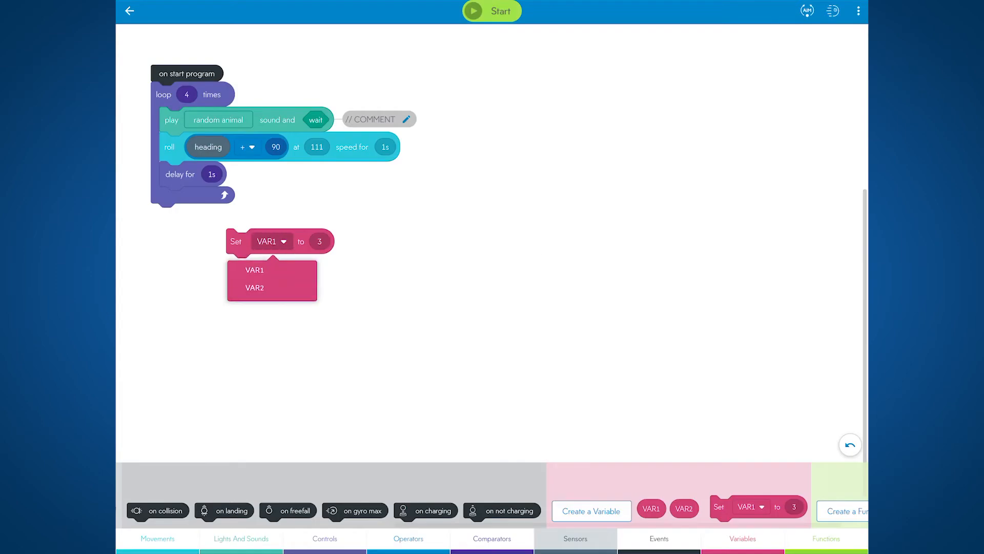
# Switch the Set block to assign VAR2, then begin a third variable.
pyautogui.click(255, 287)
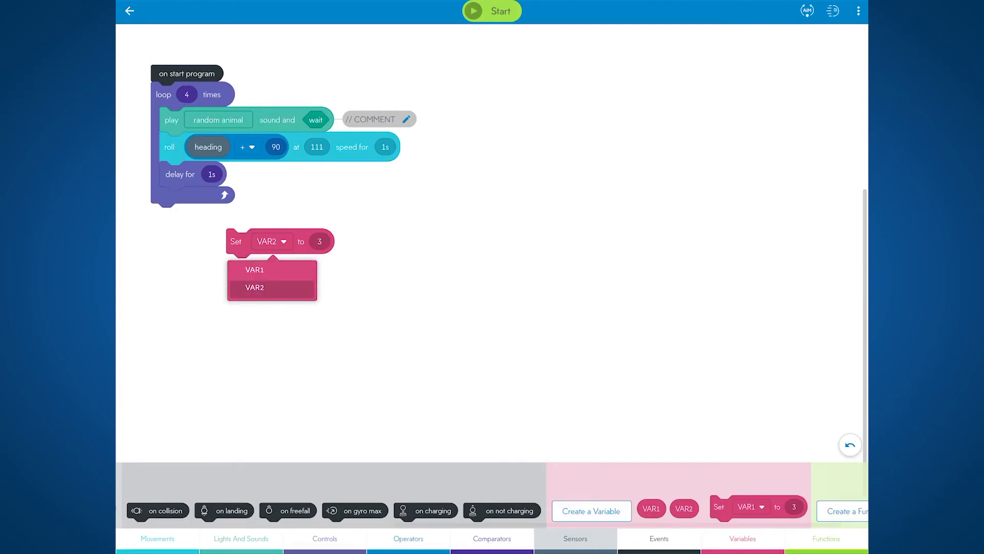
pyautogui.click(255, 269)
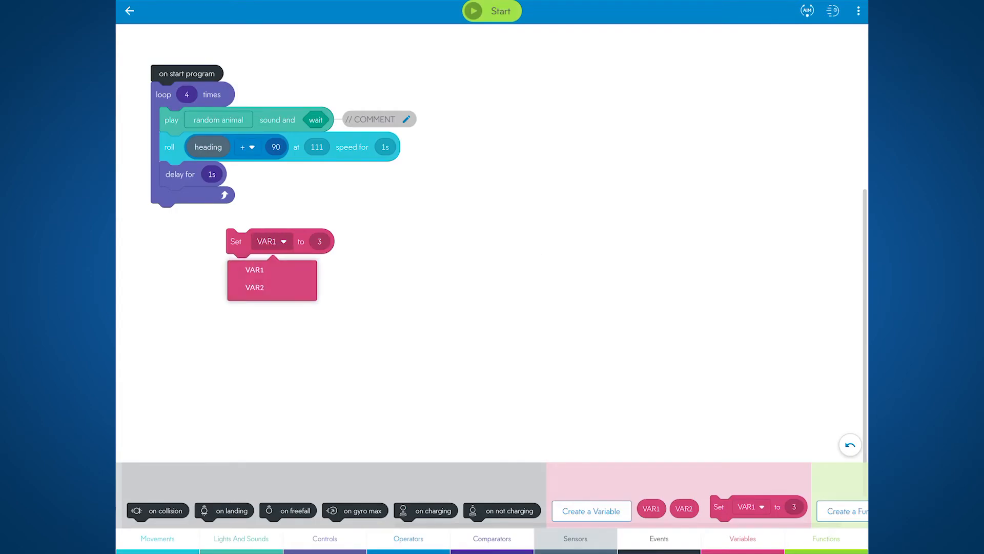
pyautogui.click(255, 287)
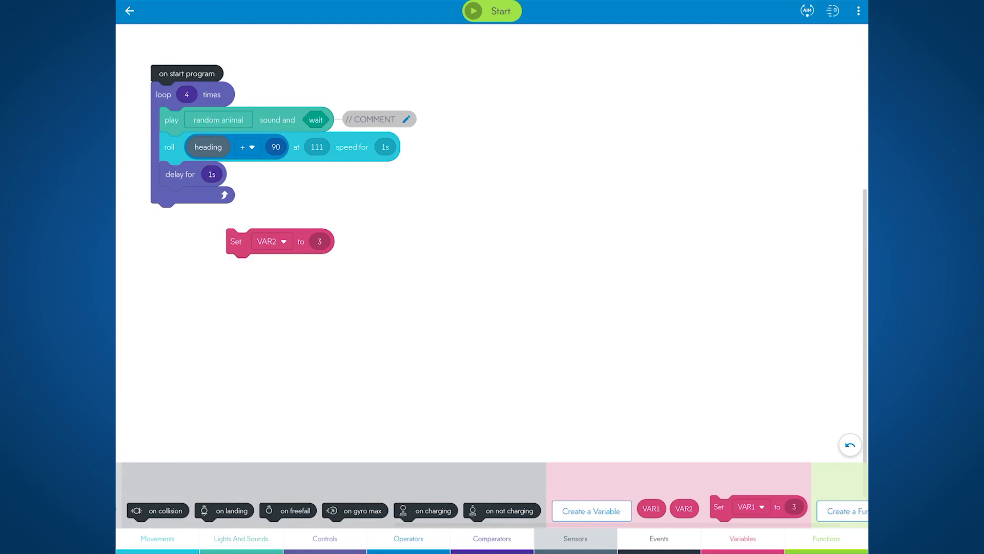
pyautogui.click(591, 511)
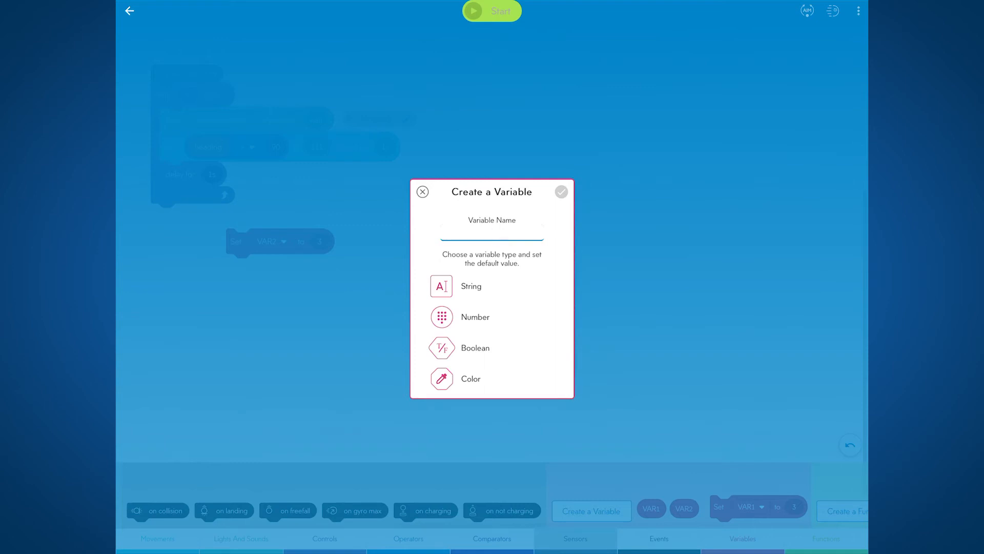
# Create a boolean variable AMICOOL, then start a new function.
pyautogui.click(491, 234)
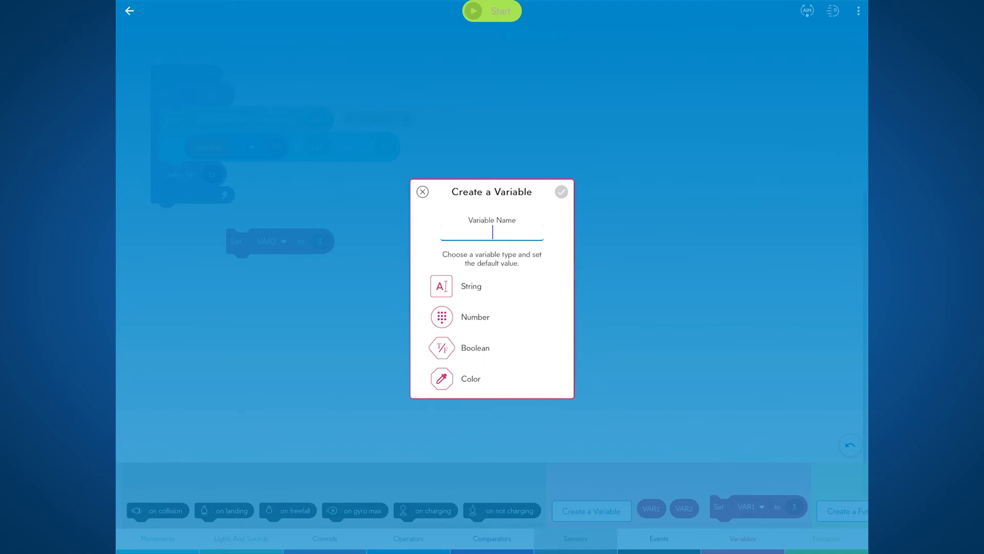
pyautogui.write('AM')
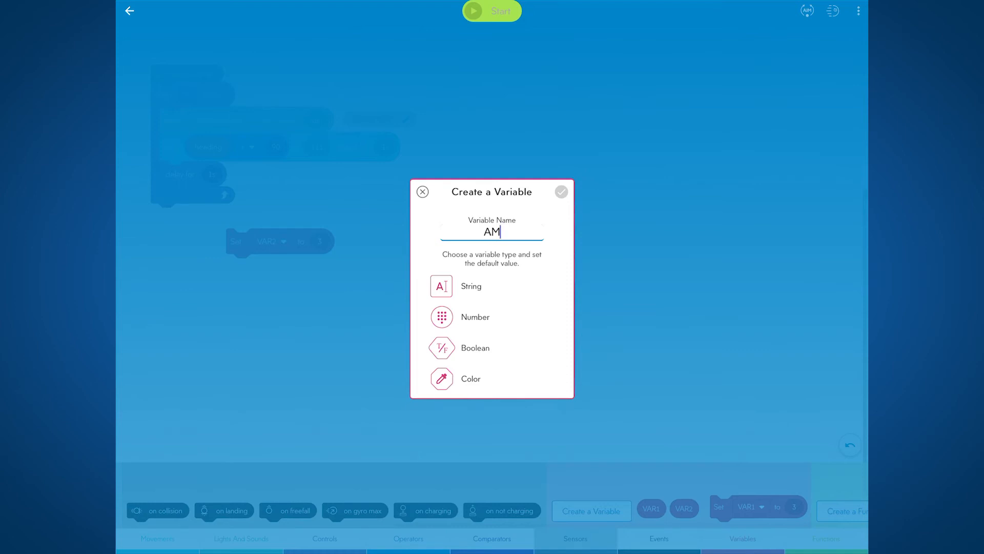
pyautogui.write('ICOOL')
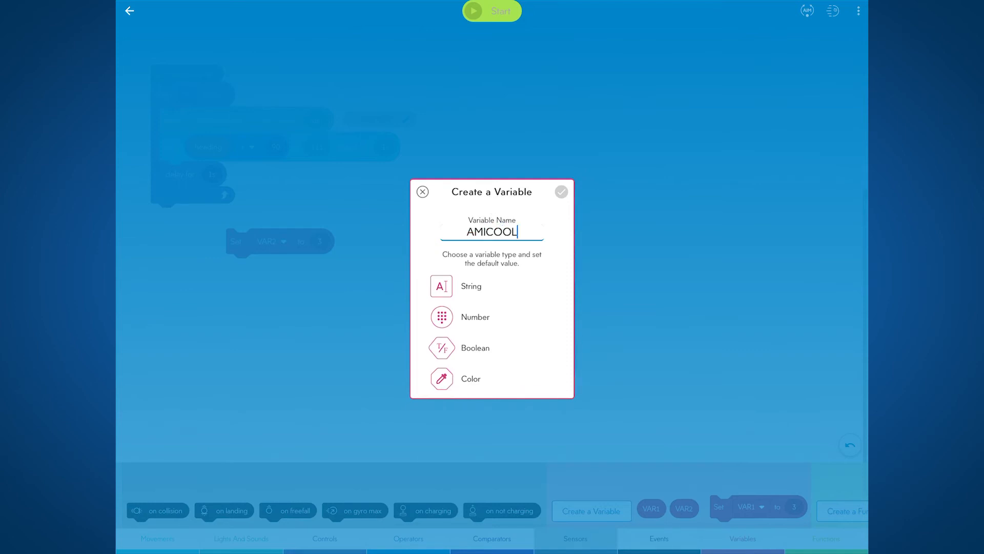
pyautogui.click(561, 191)
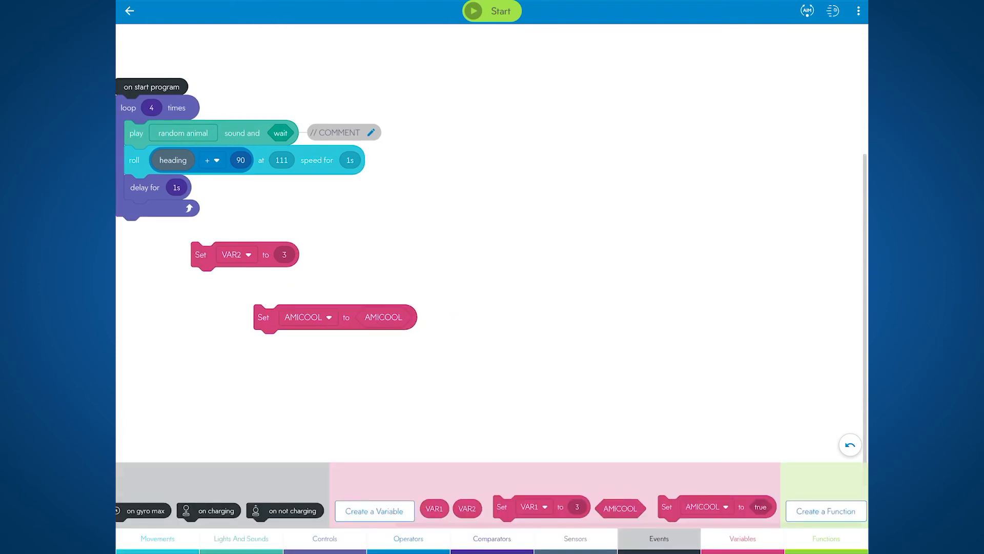
pyautogui.click(825, 511)
pyautogui.write('Practice')
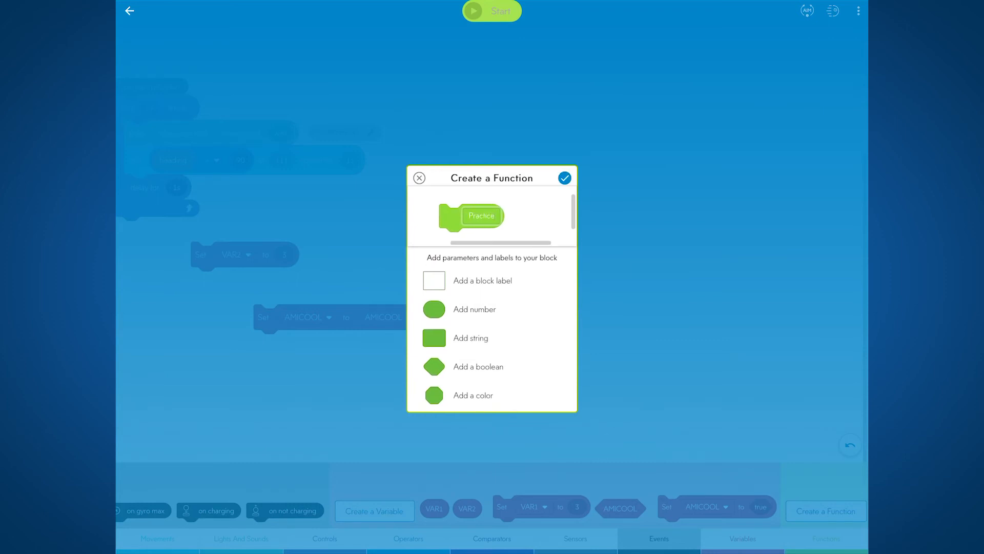
# Give Practice two number parameters Param1 and Param2 and confirm the function.
pyautogui.click(434, 309)
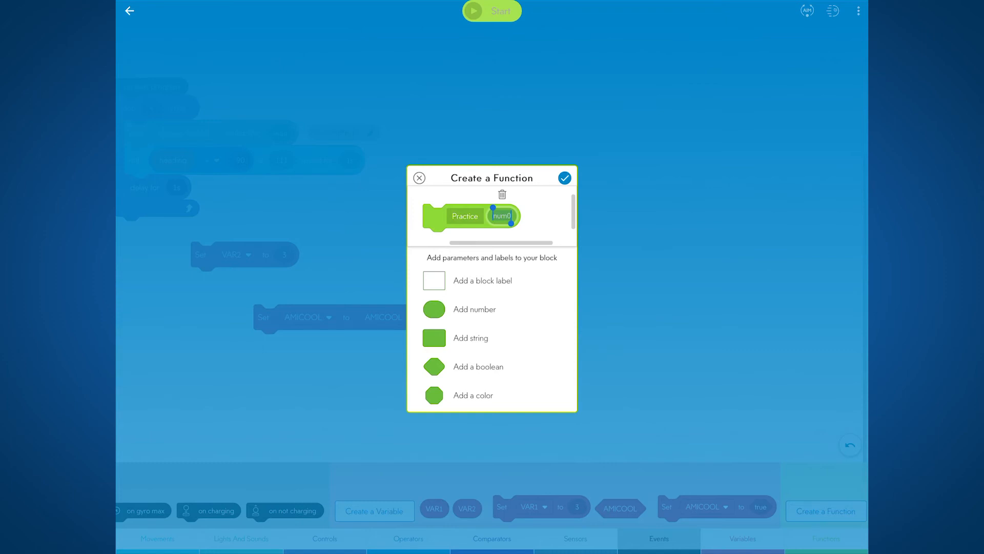
pyautogui.write('Param')
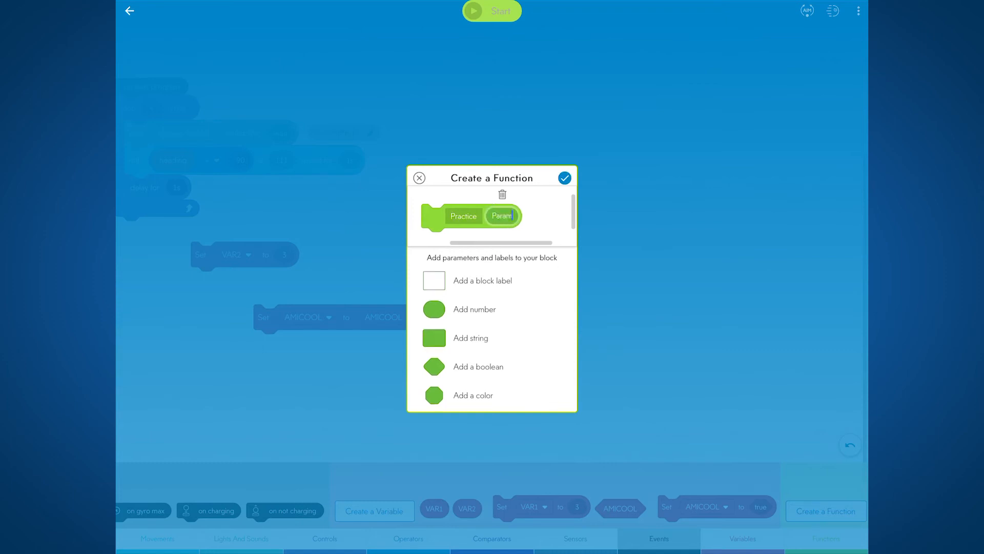
pyautogui.click(434, 338)
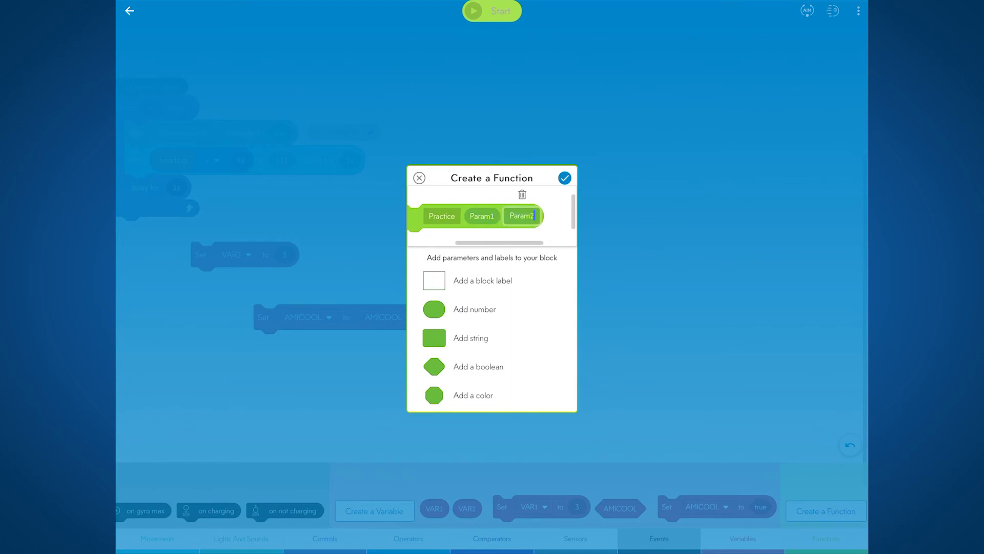
pyautogui.click(564, 177)
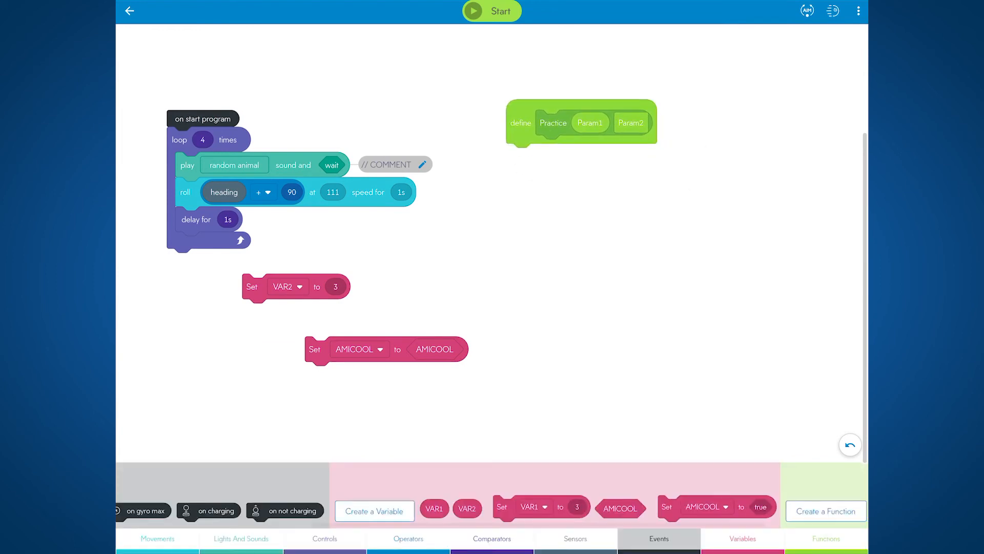
pyautogui.click(157, 539)
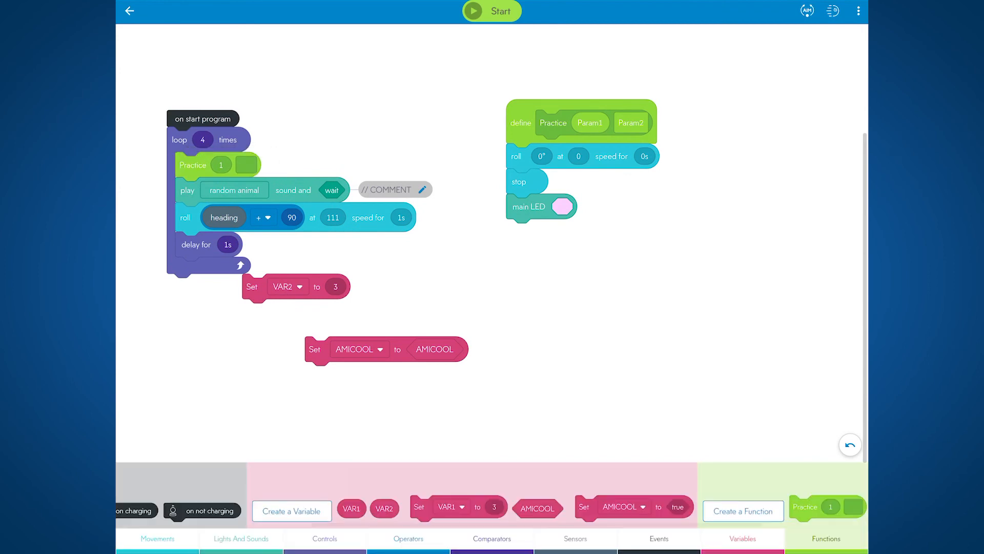
# Set the Practice call's number argument inside the loop to 17.
pyautogui.click(221, 164)
pyautogui.write('7')
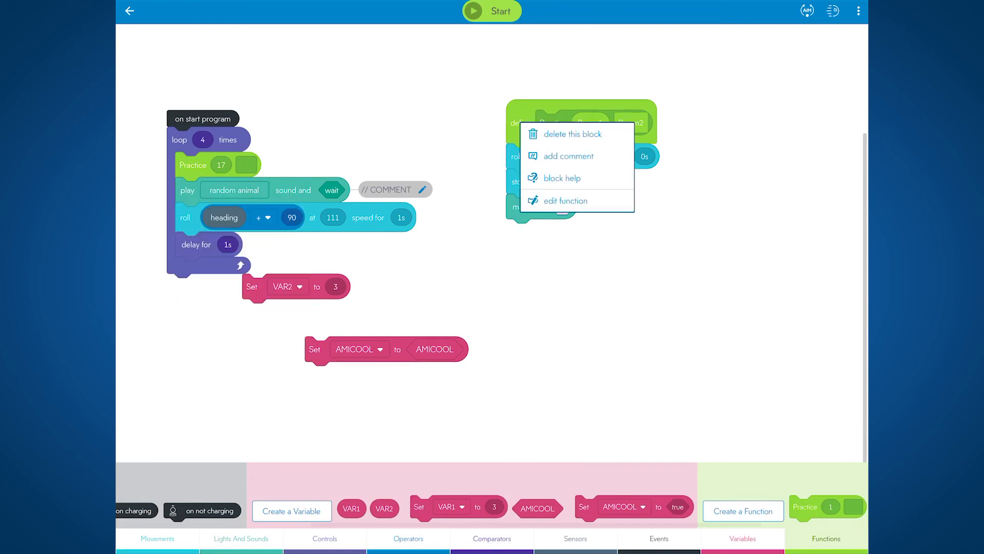
# Edit Practice so its second parameter reads Rename instead of Param2.
pyautogui.click(564, 200)
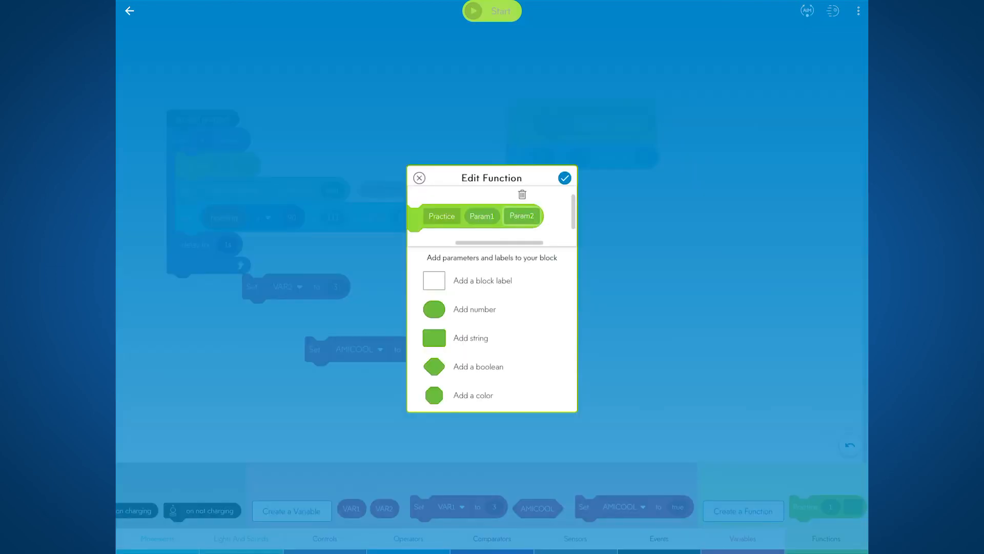
pyautogui.click(434, 367)
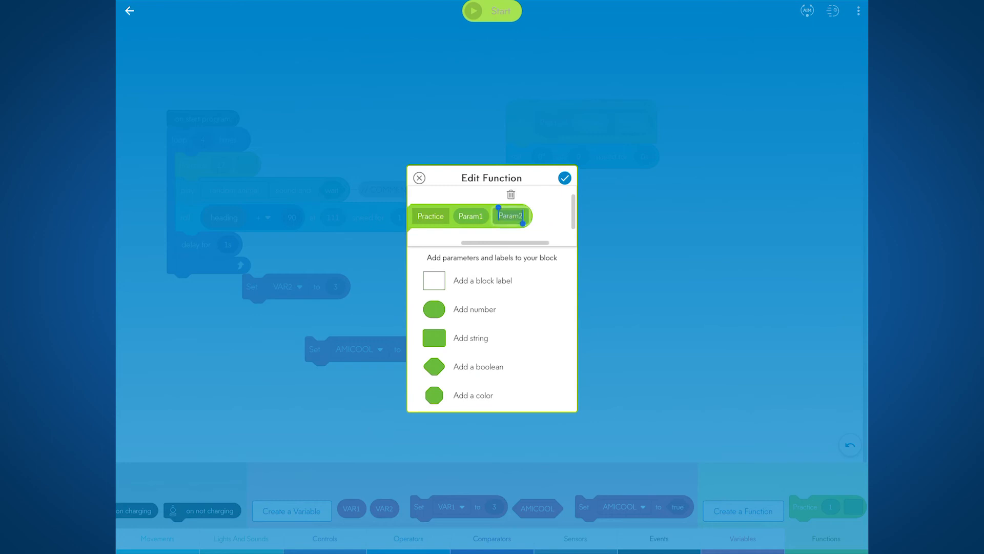
pyautogui.click(564, 177)
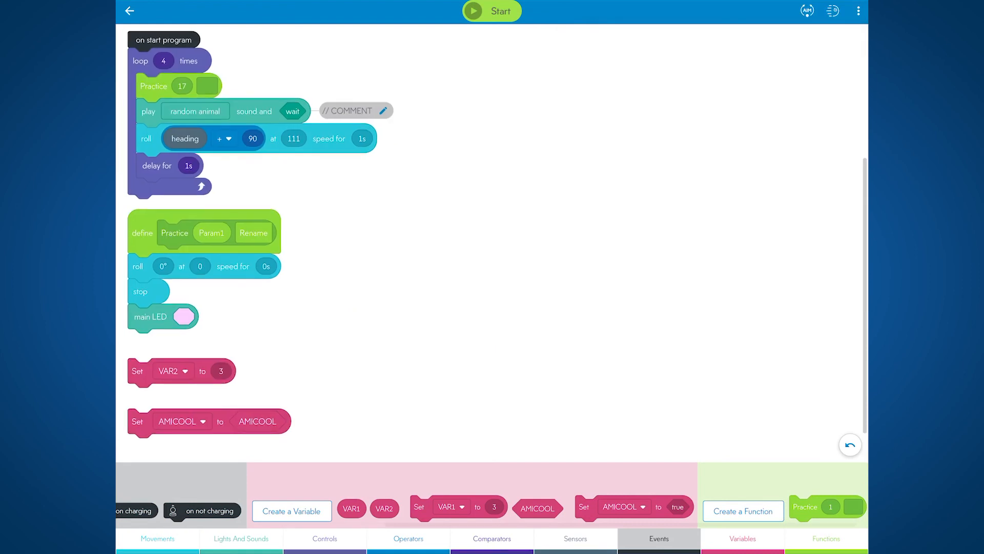
# Replace the loop's roll speed 111 with a sin of 0 operator block.
pyautogui.click(409, 538)
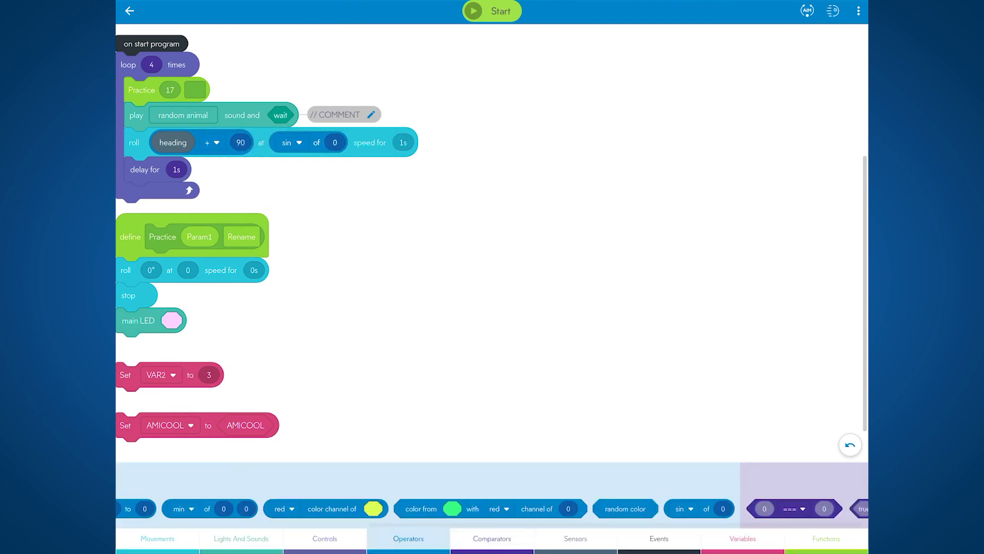
pyautogui.click(290, 143)
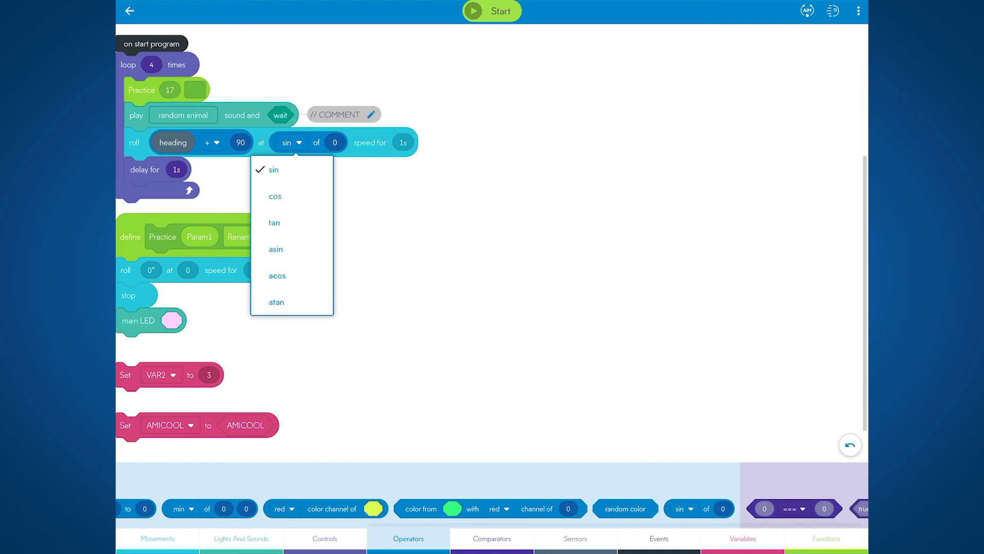
pyautogui.click(273, 169)
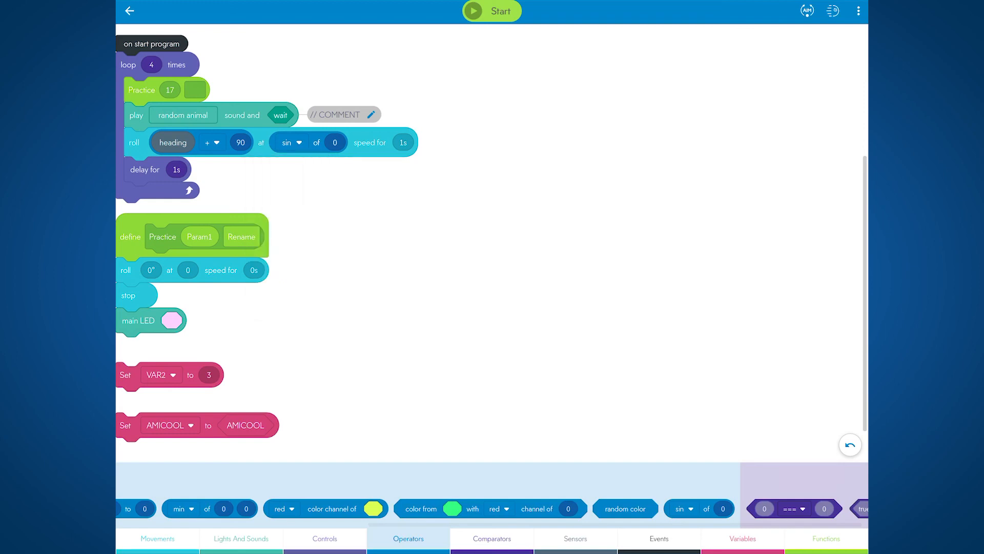
pyautogui.click(158, 539)
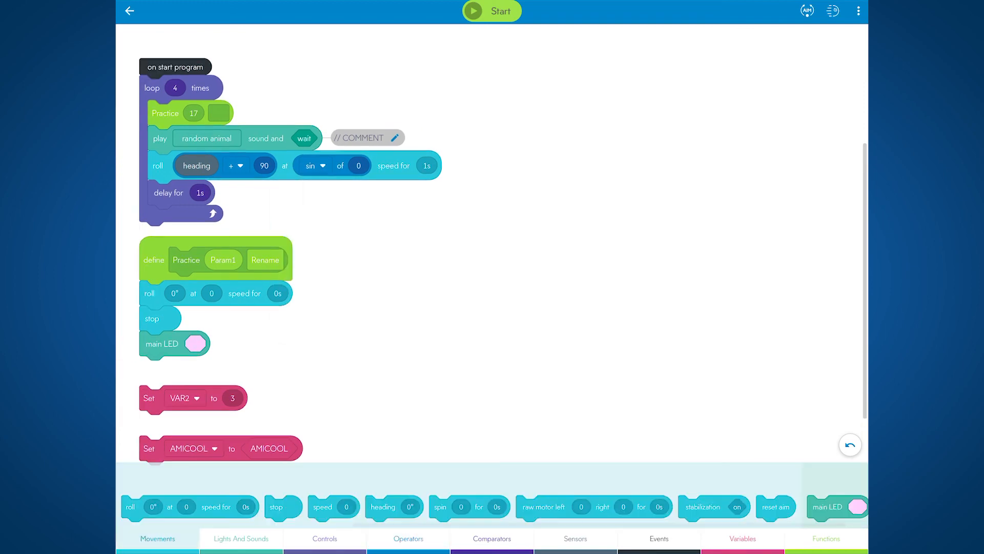